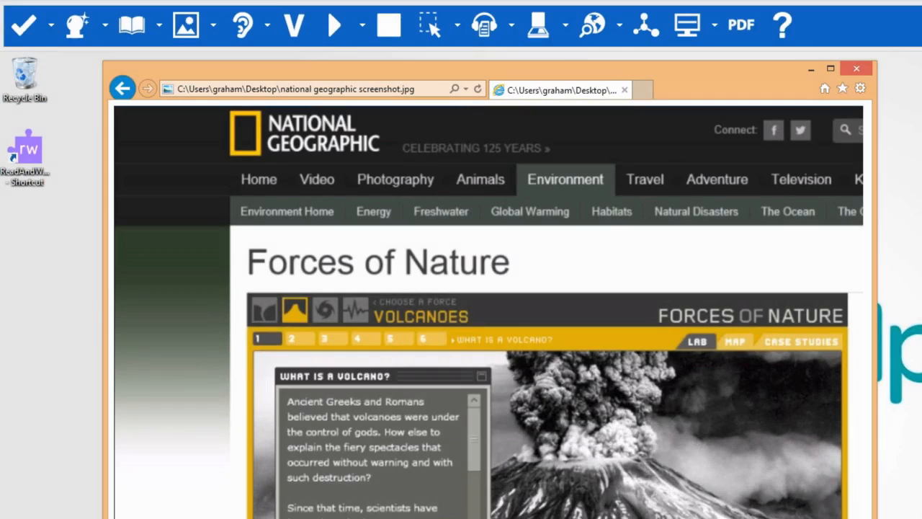
Step: Capture the 'What is a volcano?' paragraph with Screenshot Reader so it reads aloud
left_click(432, 26)
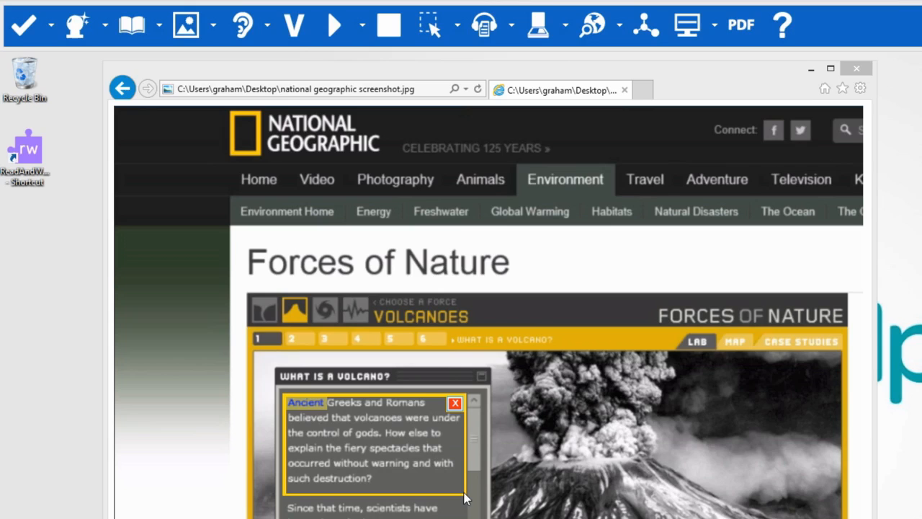
double_click(377, 418)
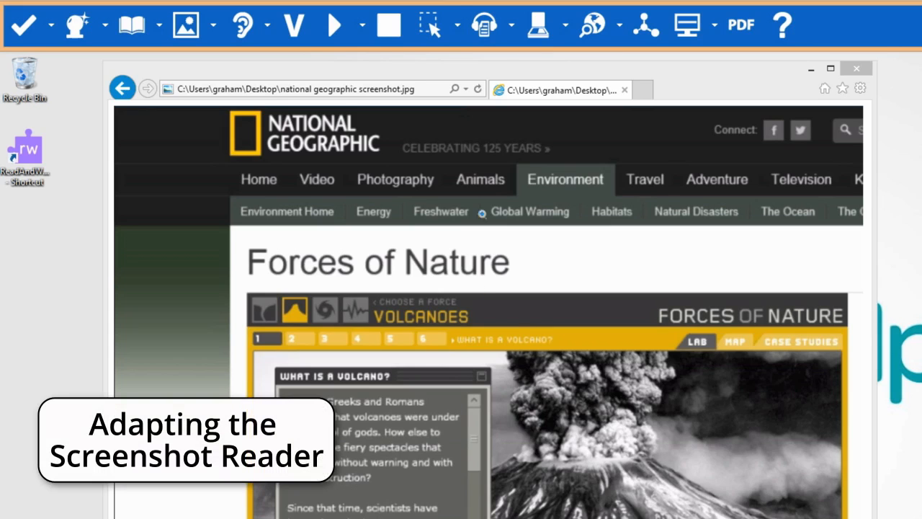
Step: Show the Screenshot Reader's capture menu with rectangle drawing as current mode
left_click(455, 26)
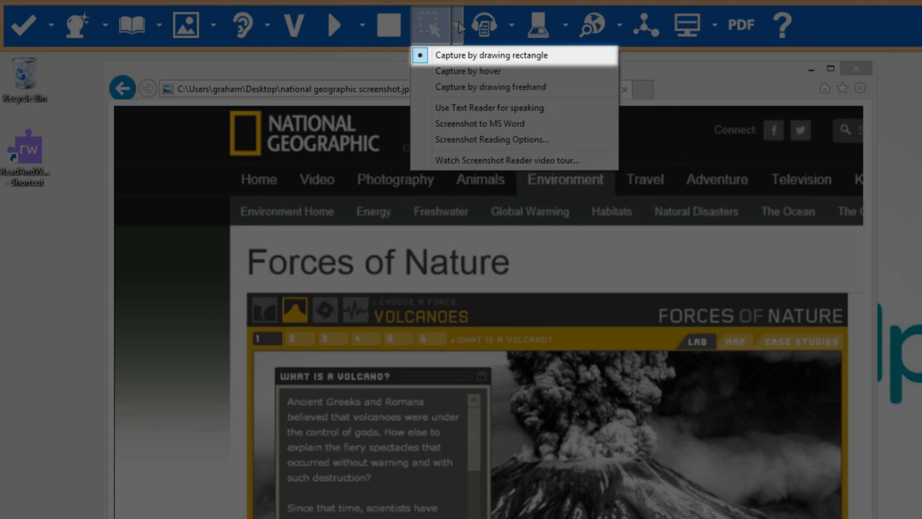
mouse_move(479, 71)
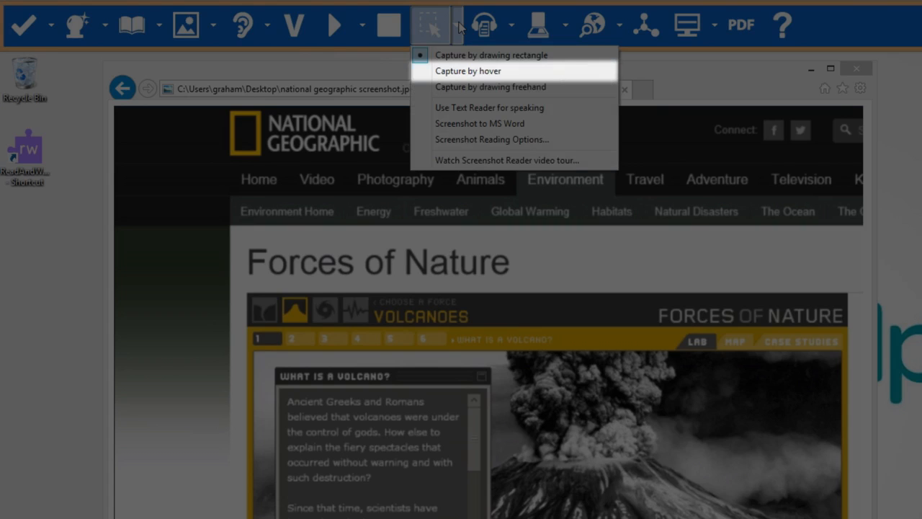
mouse_move(489, 87)
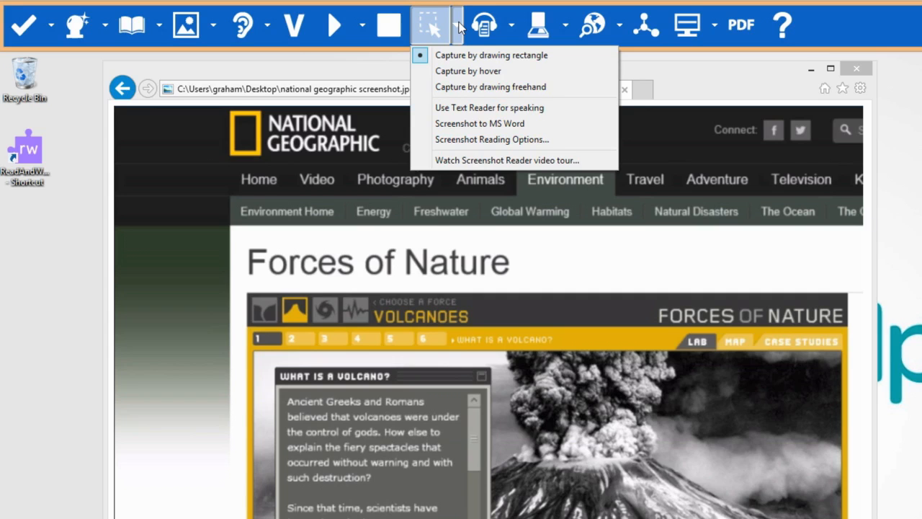
mouse_move(490, 106)
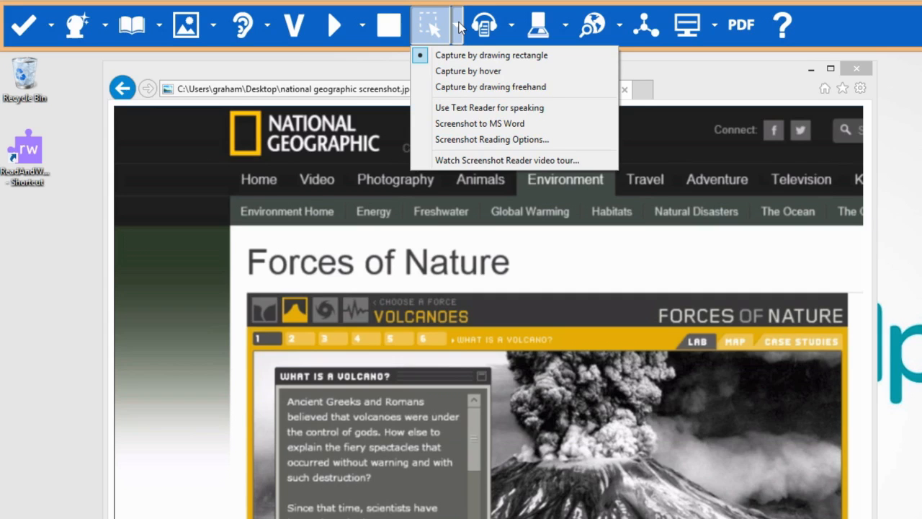
mouse_move(478, 124)
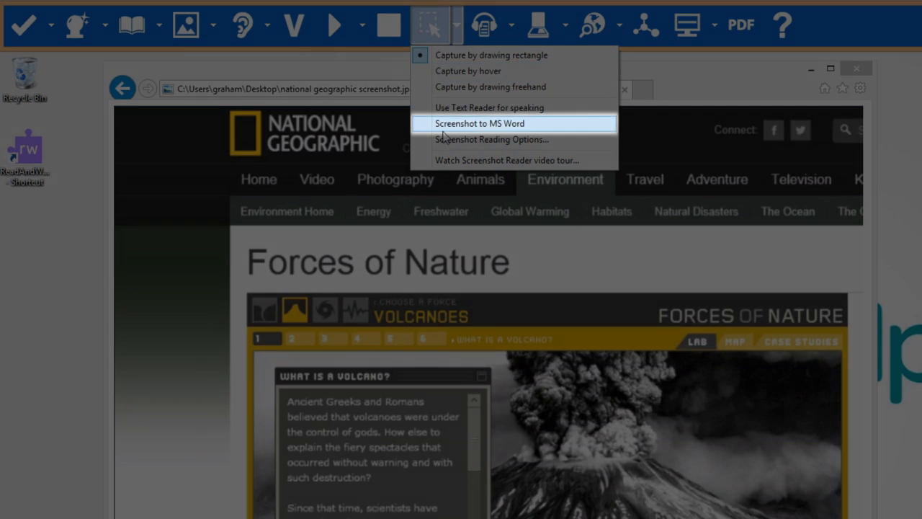
Step: Switch on Screenshot to MS Word and close the National Geographic screenshot window
left_click(488, 124)
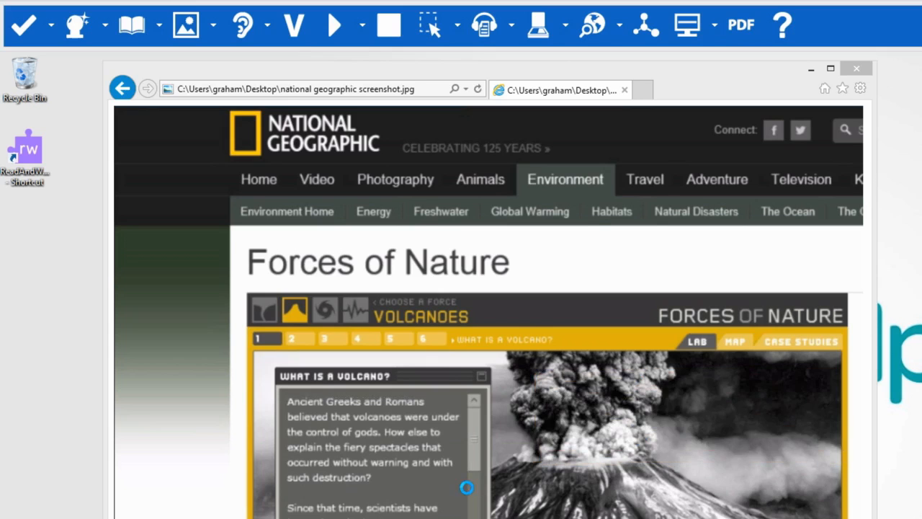
left_click(856, 67)
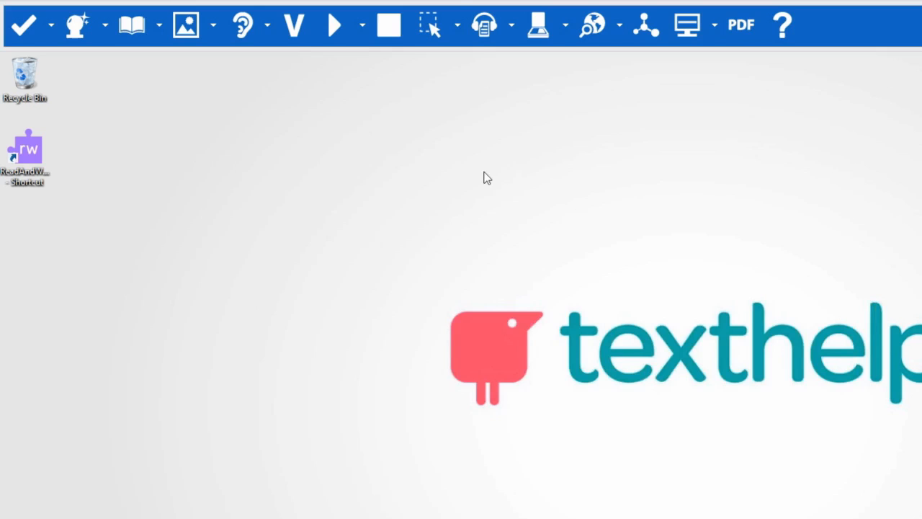
Step: Bring up the Screenshot Reader Options dialog and move it fully into view
left_click(455, 26)
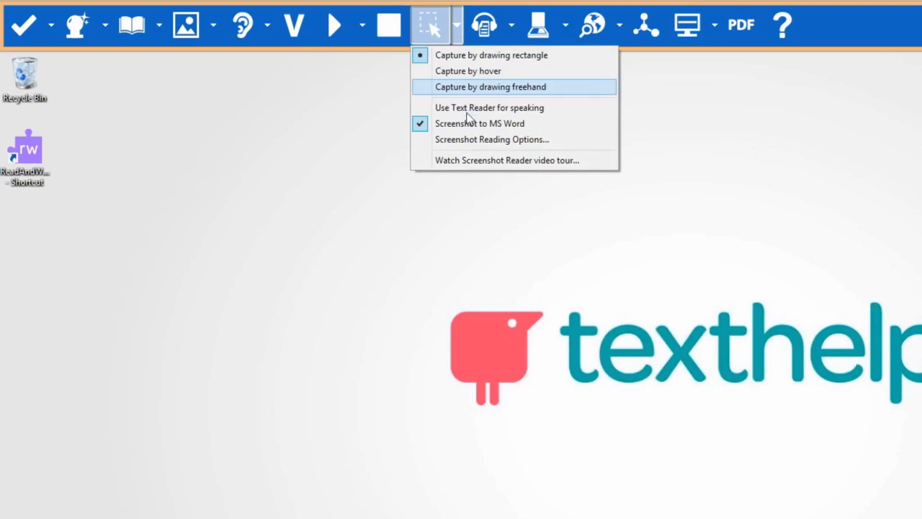
left_click(492, 138)
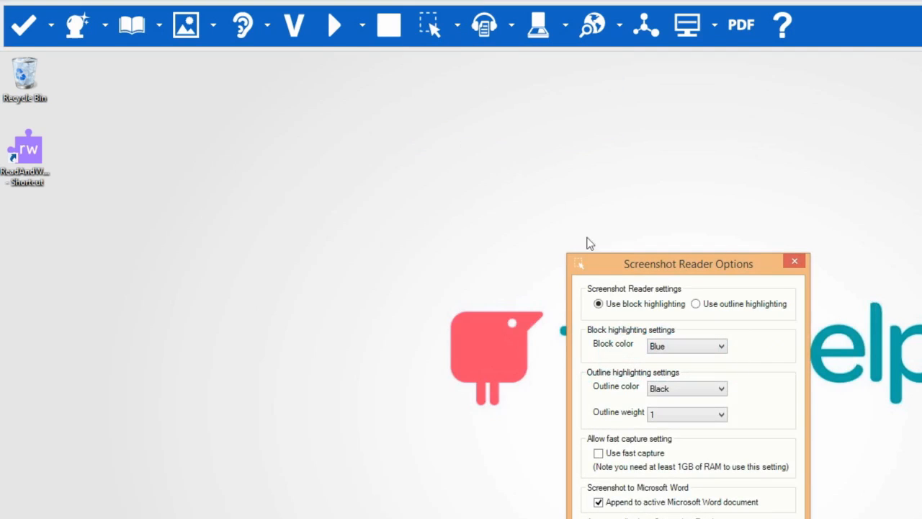
left_click_drag(688, 264, 392, 95)
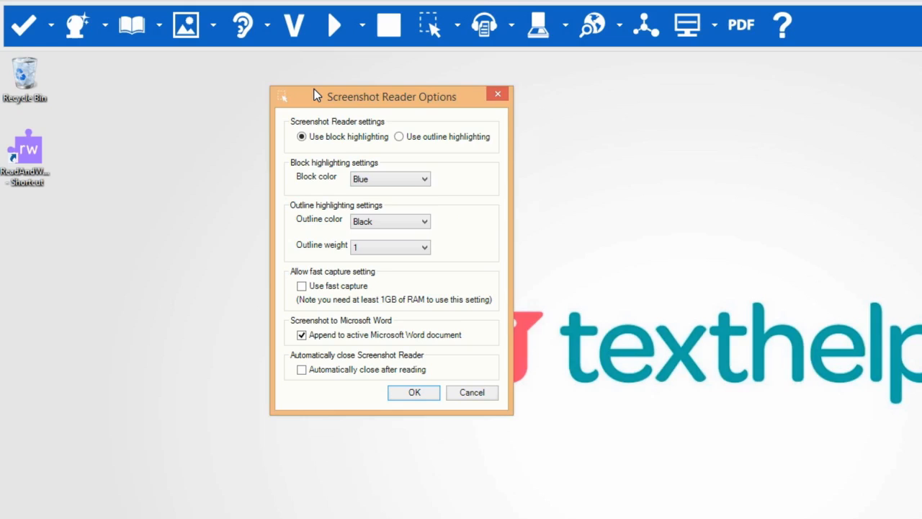